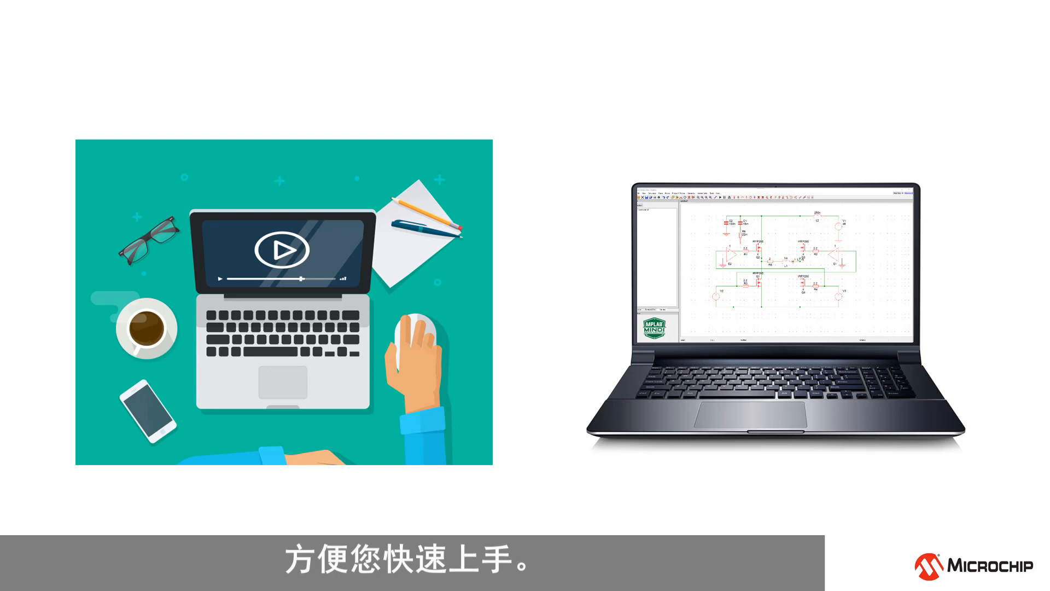
# Step: Bring up the File menu's New submenu listing the document types
pyautogui.click(9, 19)
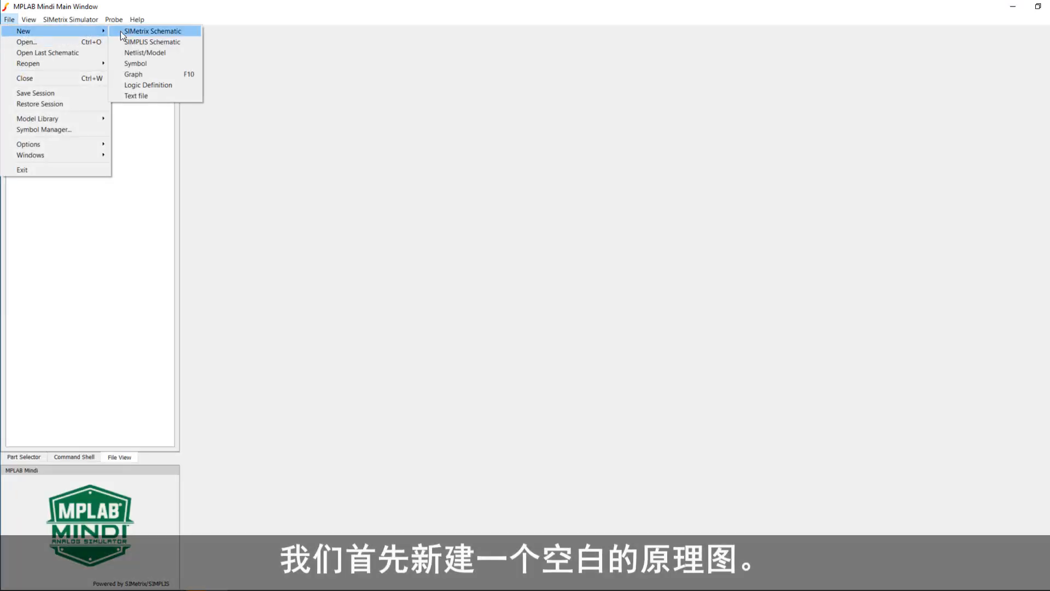
# Step: Create a blank SIMetrix schematic and switch op-amp X1 from TL072 to the Opamp_PIC18_Q41 model
pyautogui.click(152, 31)
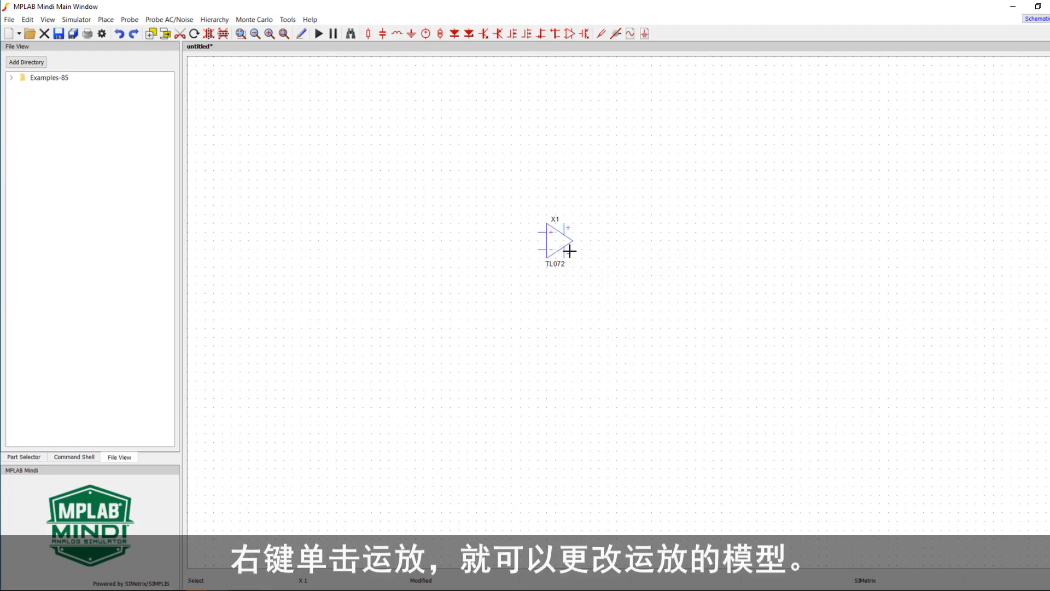
pyautogui.rightClick(555, 241)
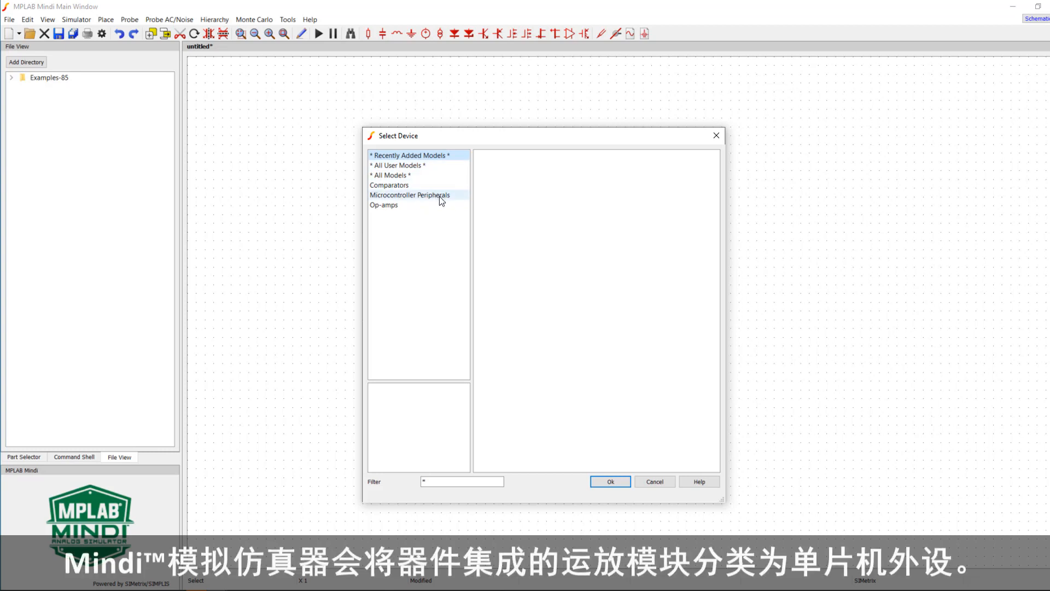
pyautogui.click(409, 194)
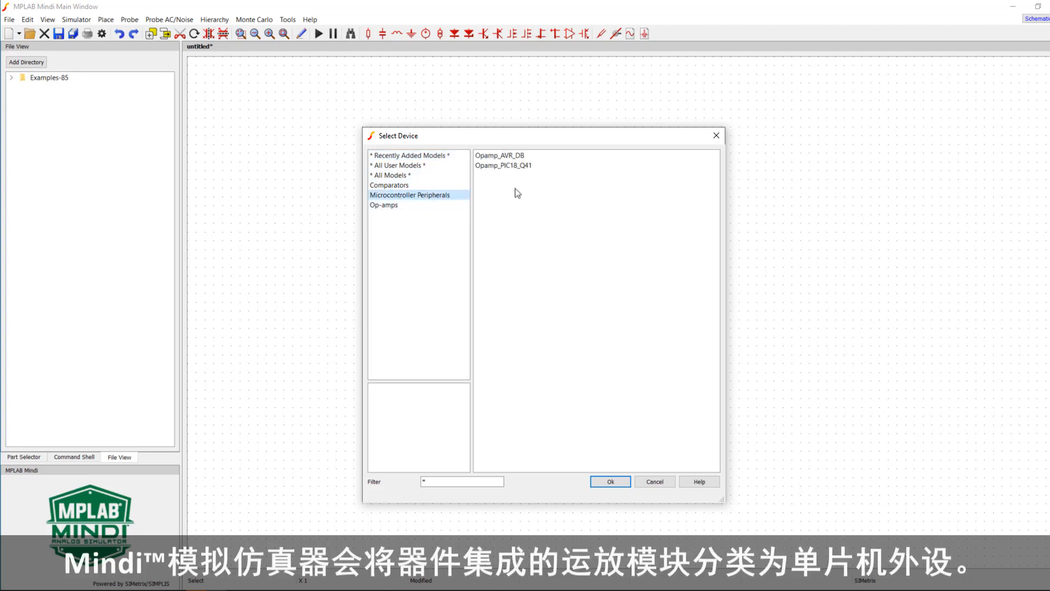
pyautogui.click(503, 166)
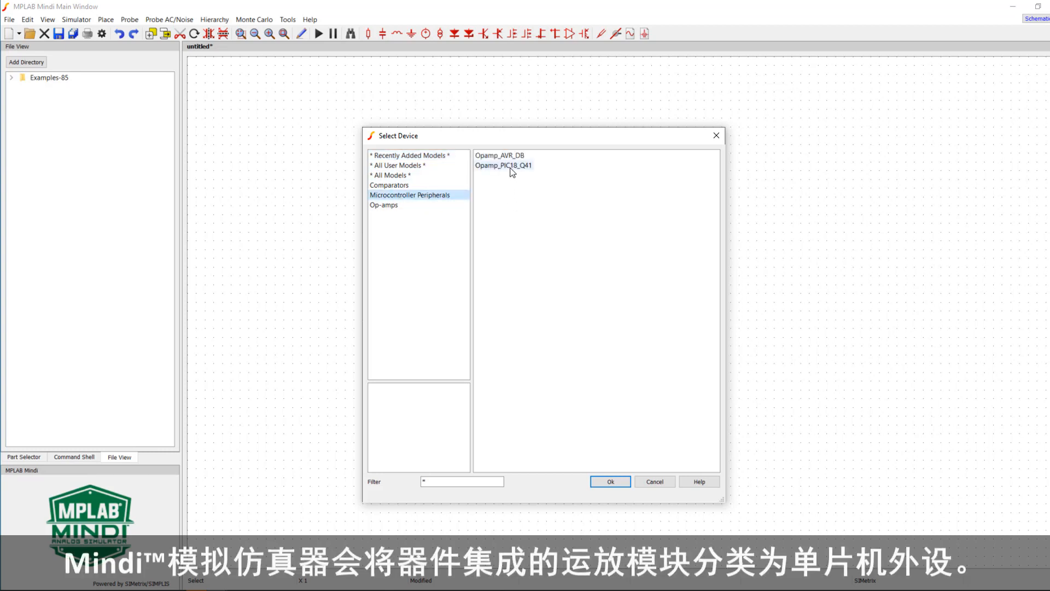
pyautogui.click(503, 166)
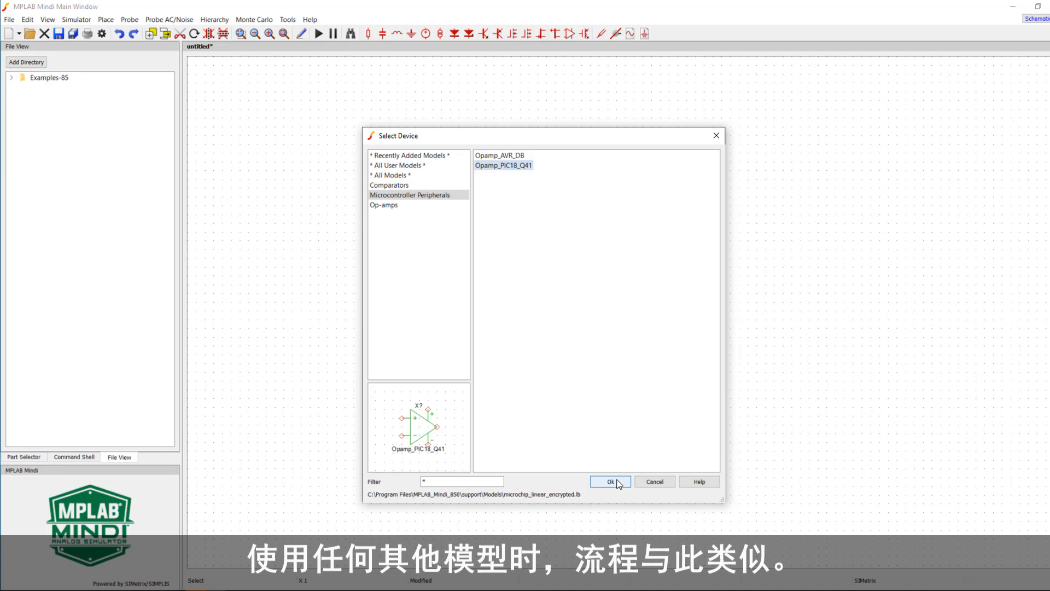
pyautogui.click(608, 480)
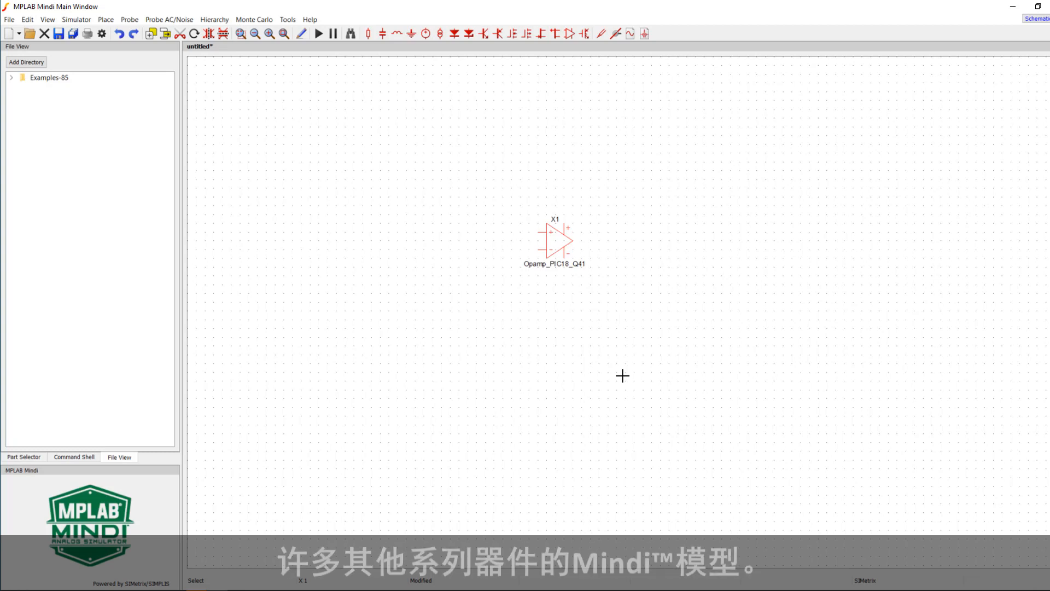
pyautogui.moveTo(531, 222)
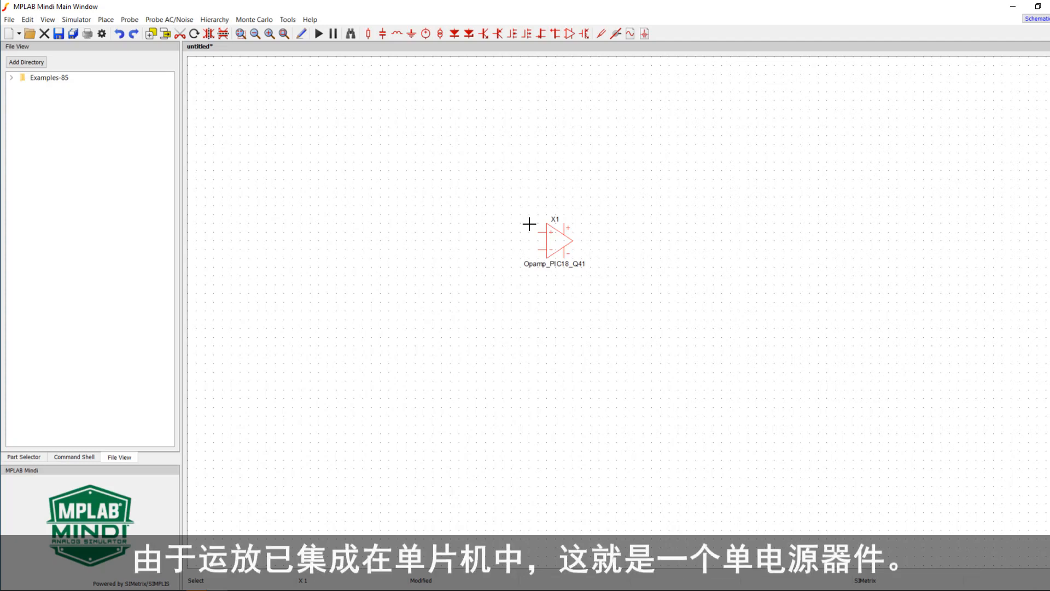
pyautogui.moveTo(438, 62)
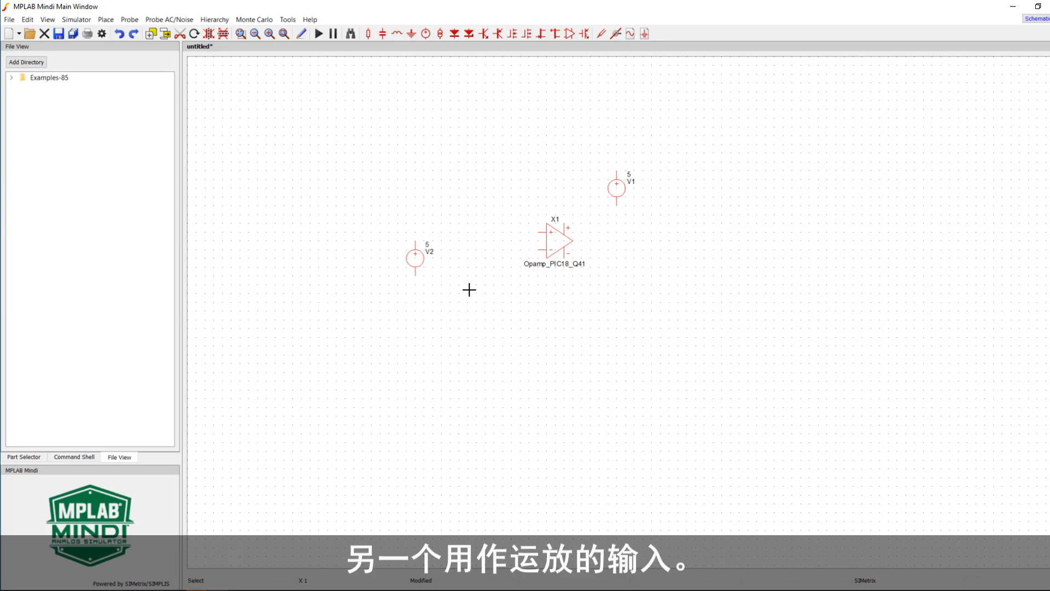
pyautogui.moveTo(461, 288)
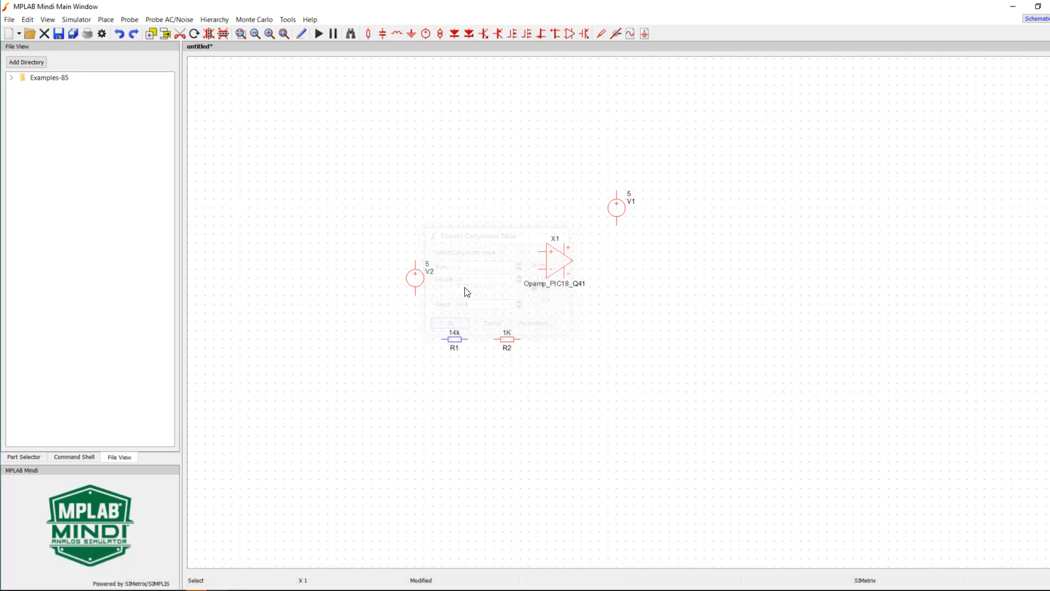
# Step: Set resistor R2's value to 2k and begin placing a ground symbol
pyautogui.rightClick(507, 338)
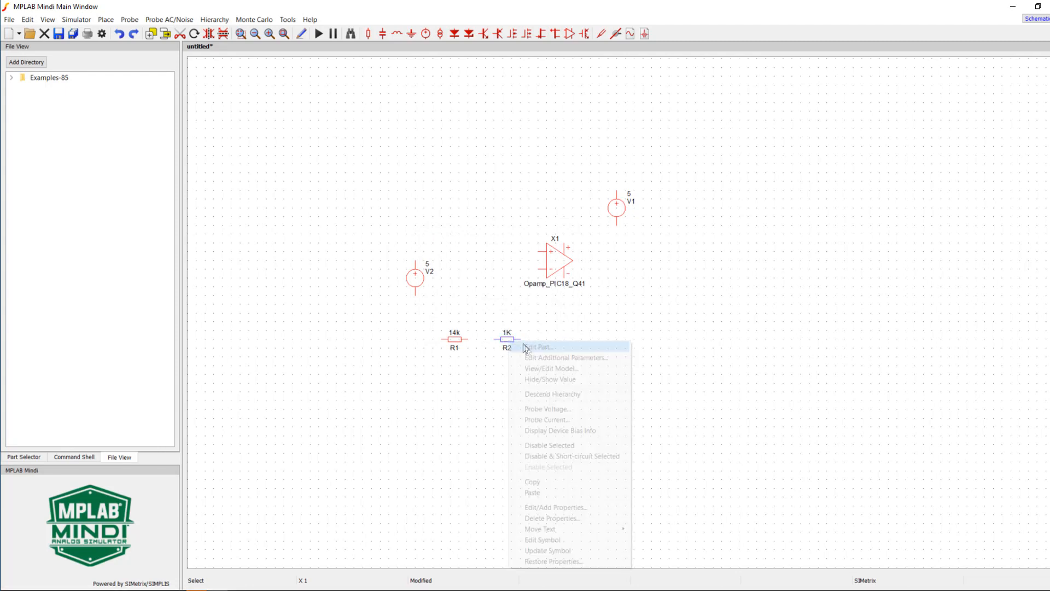
pyautogui.click(540, 347)
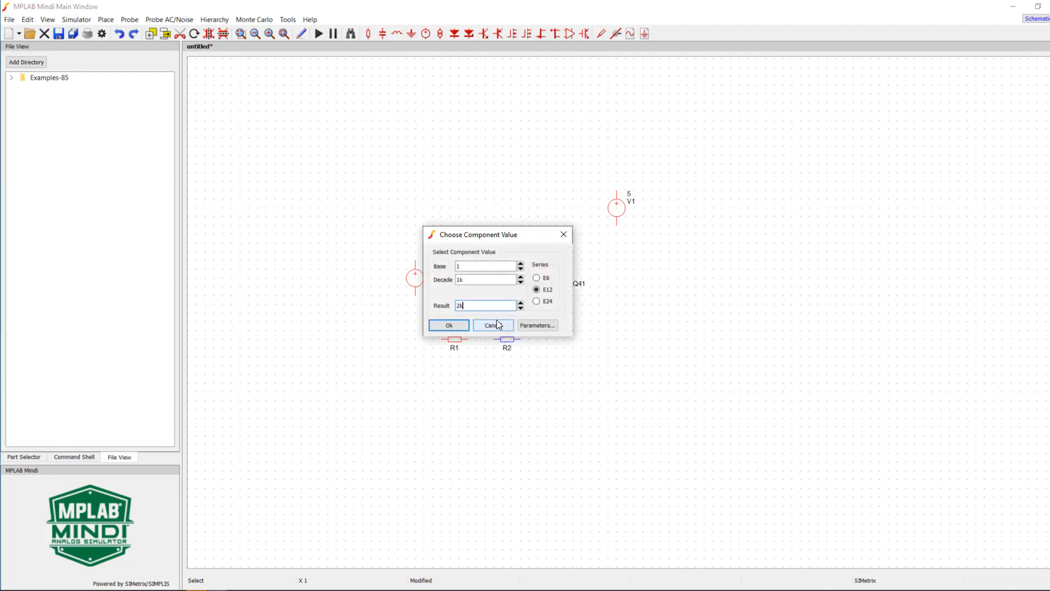
pyautogui.click(448, 325)
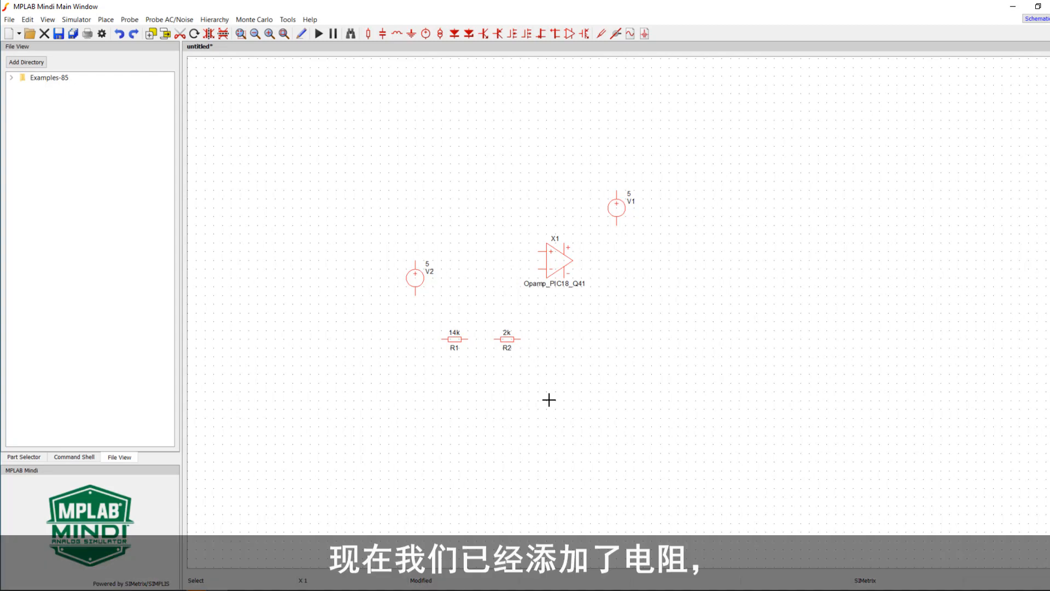
pyautogui.click(425, 356)
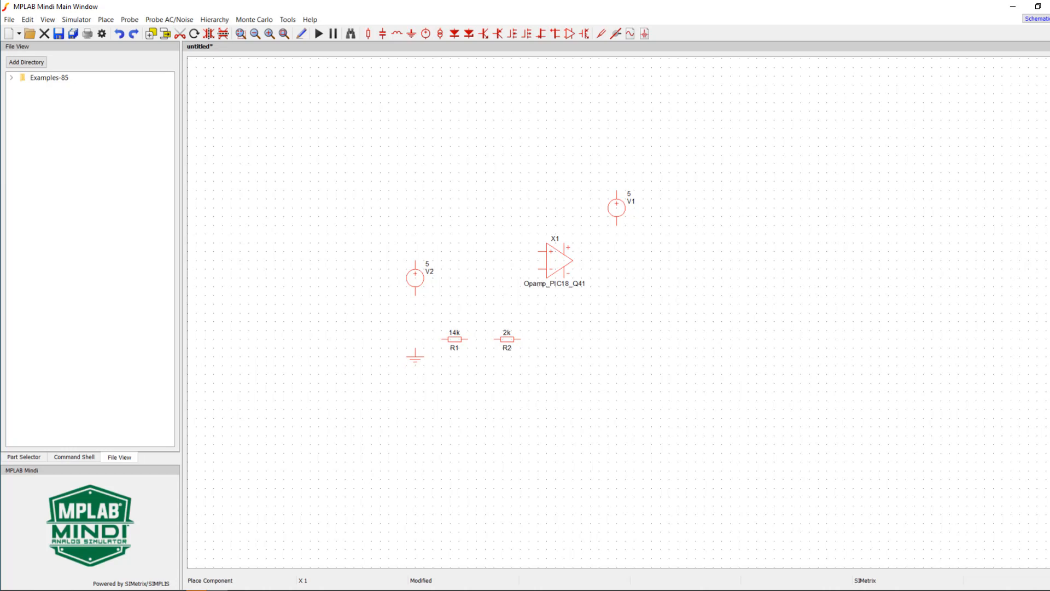
# Step: Place ground symbols below V2, V1 and the op-amp
pyautogui.click(565, 313)
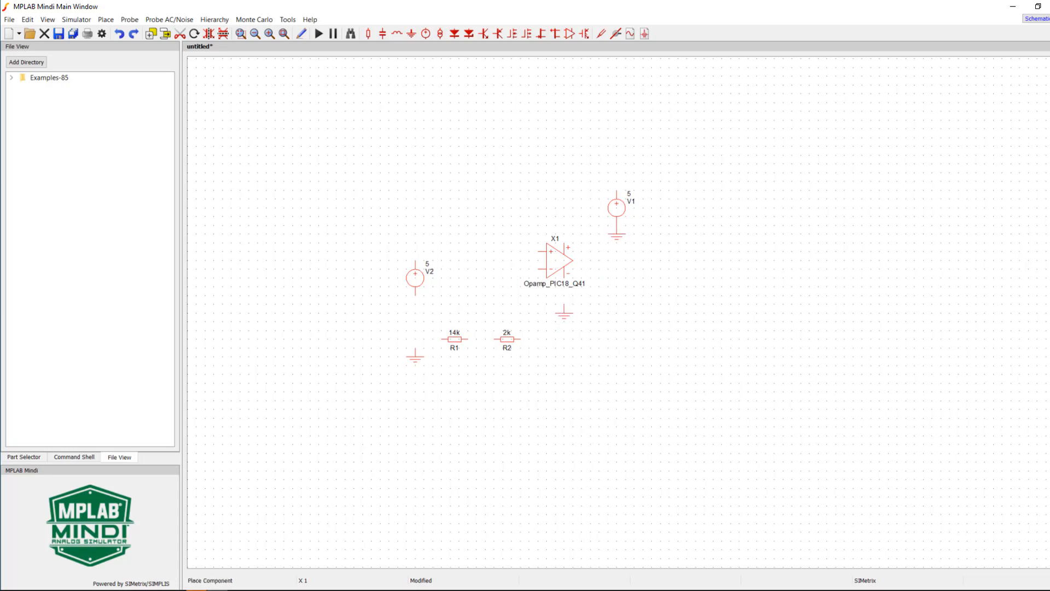
pyautogui.moveTo(564, 313); pyautogui.dragTo(607, 329)
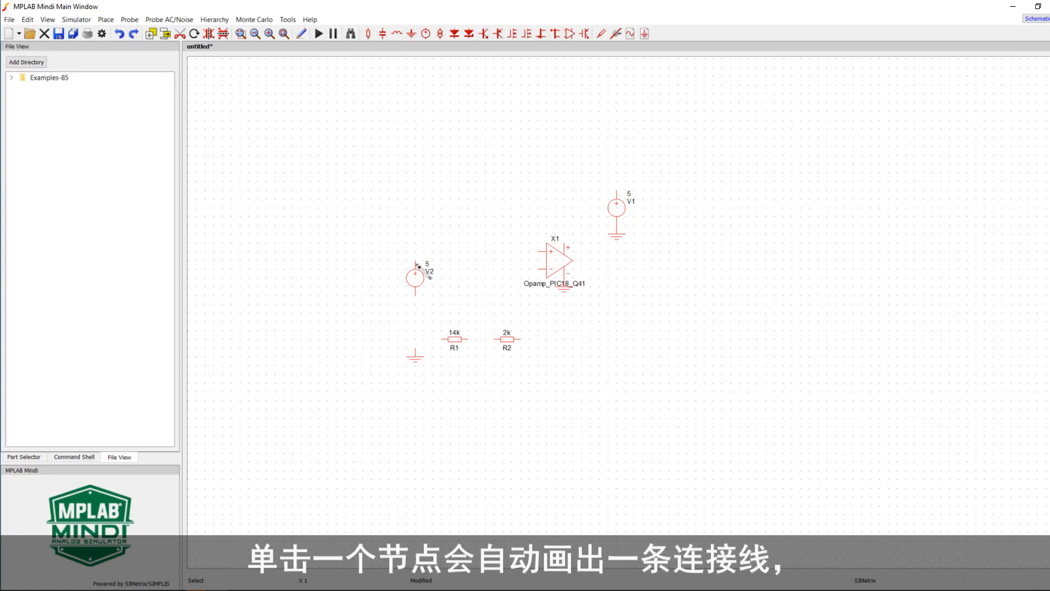
# Step: Wire V2 and R1 to ground and run R2's feedback wire to the op-amp output
pyautogui.click(529, 258)
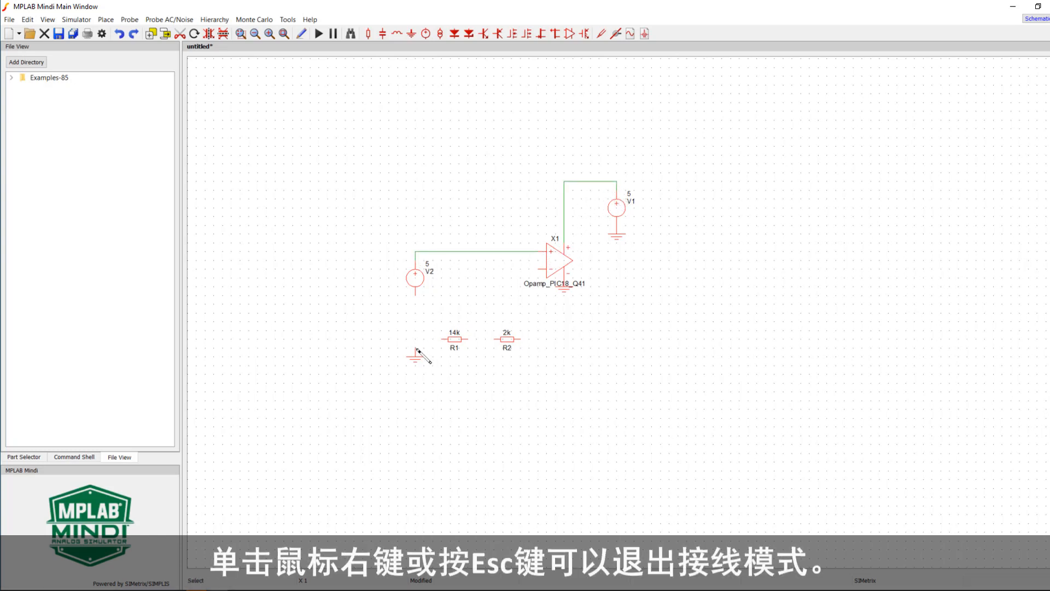
pyautogui.moveTo(414, 286); pyautogui.dragTo(445, 338)
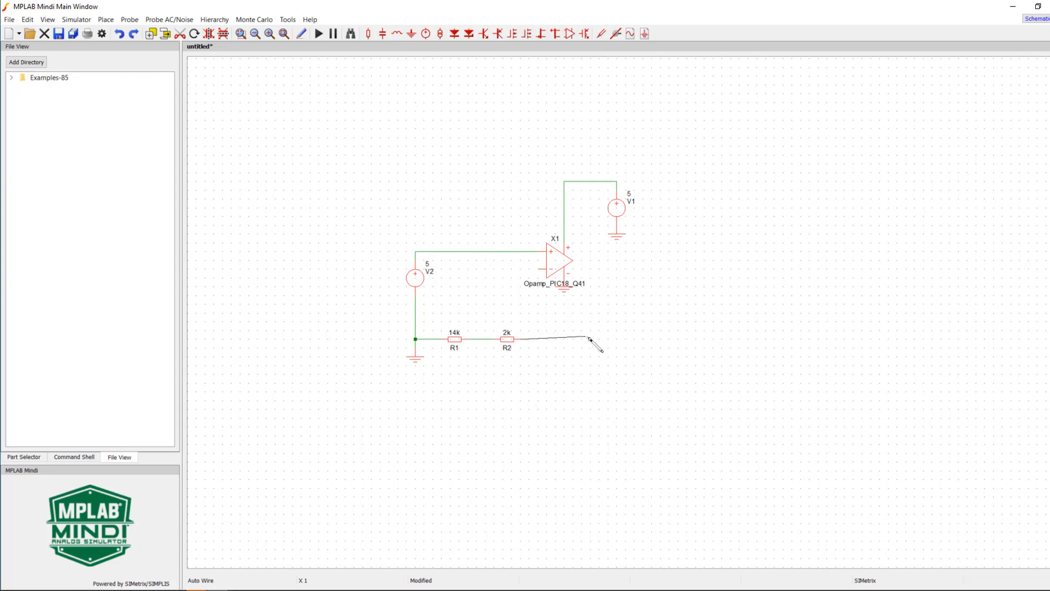
pyautogui.moveTo(596, 340); pyautogui.dragTo(578, 269)
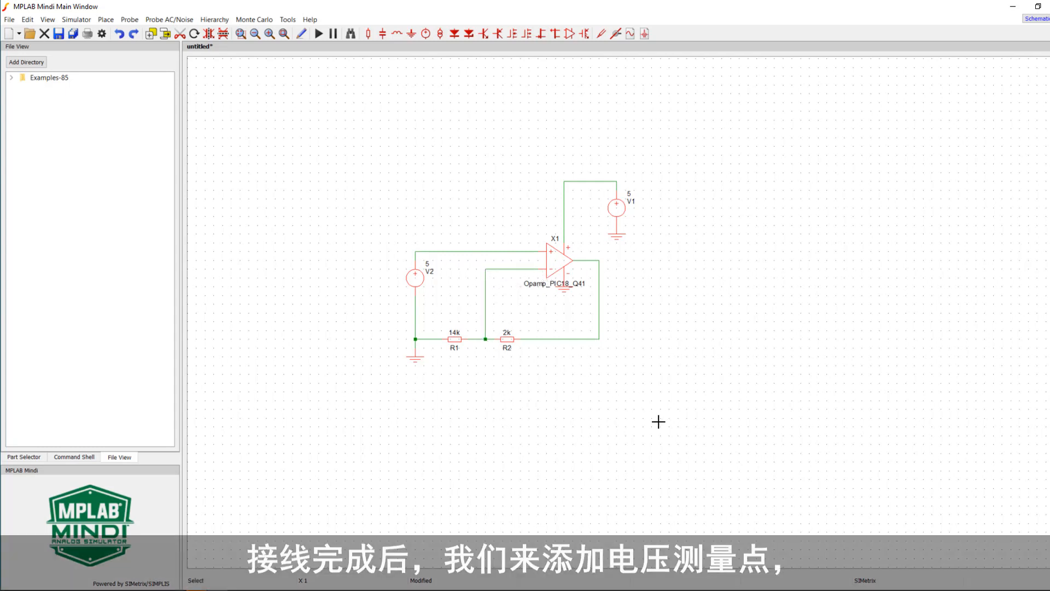
pyautogui.moveTo(674, 438)
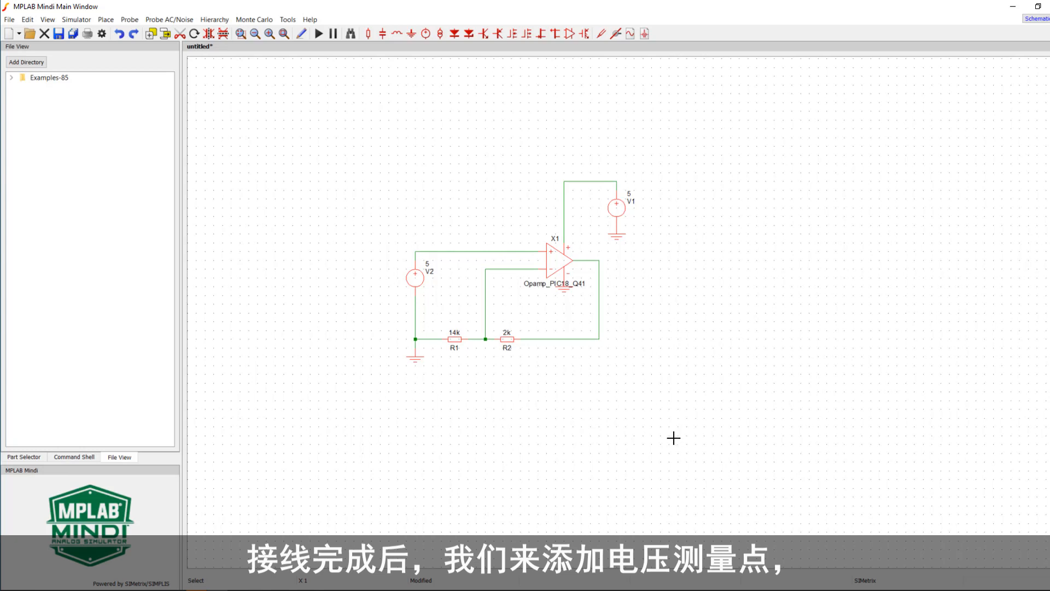
# Step: Place voltage probes on the input and output nets and label them INPUT and OUTPUT
pyautogui.click(105, 19)
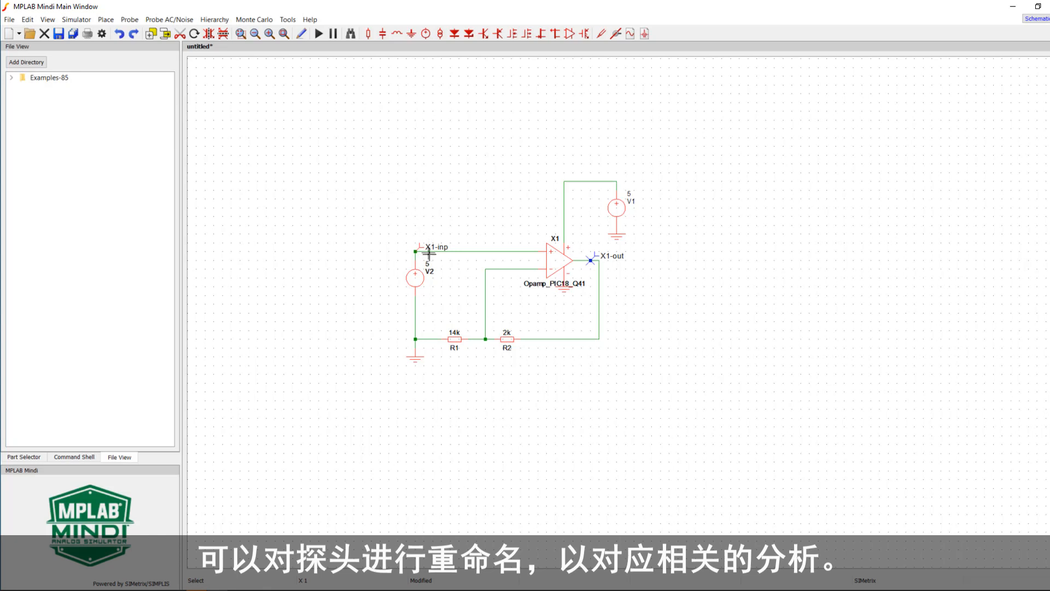
pyautogui.rightClick(415, 252)
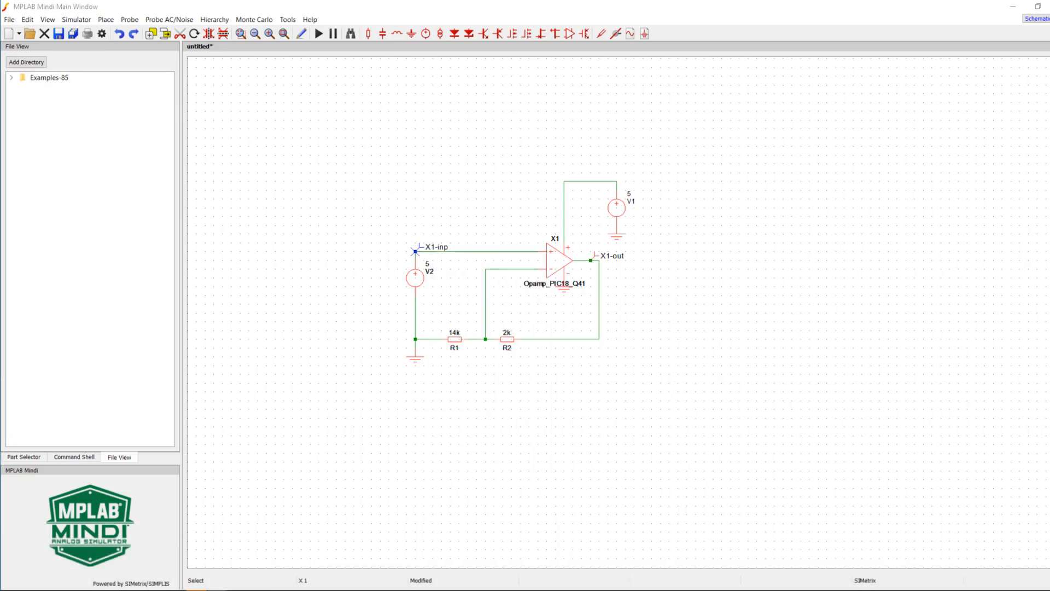
pyautogui.doubleClick(415, 251)
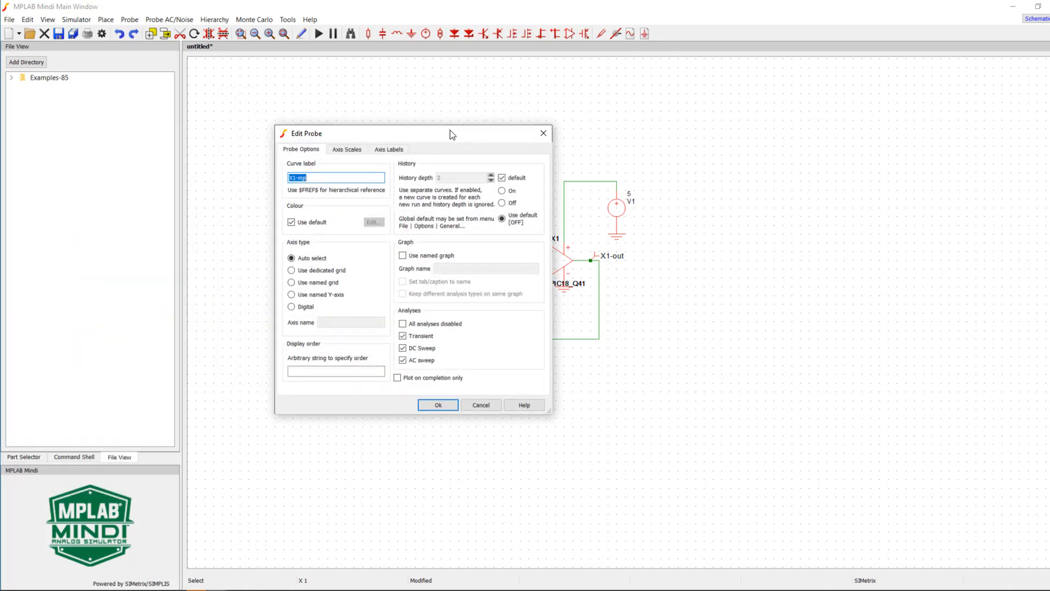
pyautogui.click(438, 405)
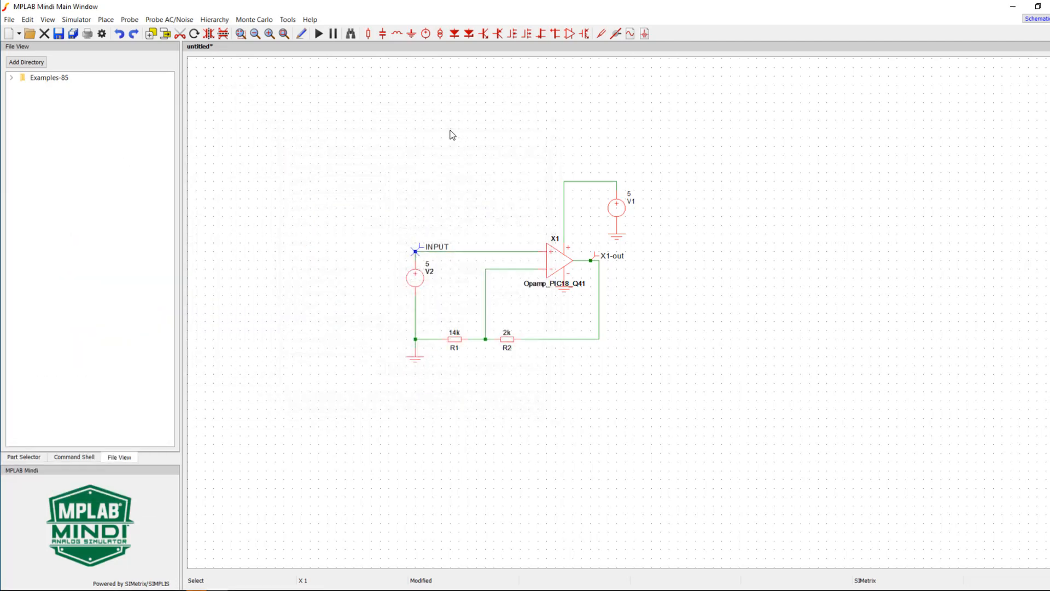
pyautogui.rightClick(591, 259)
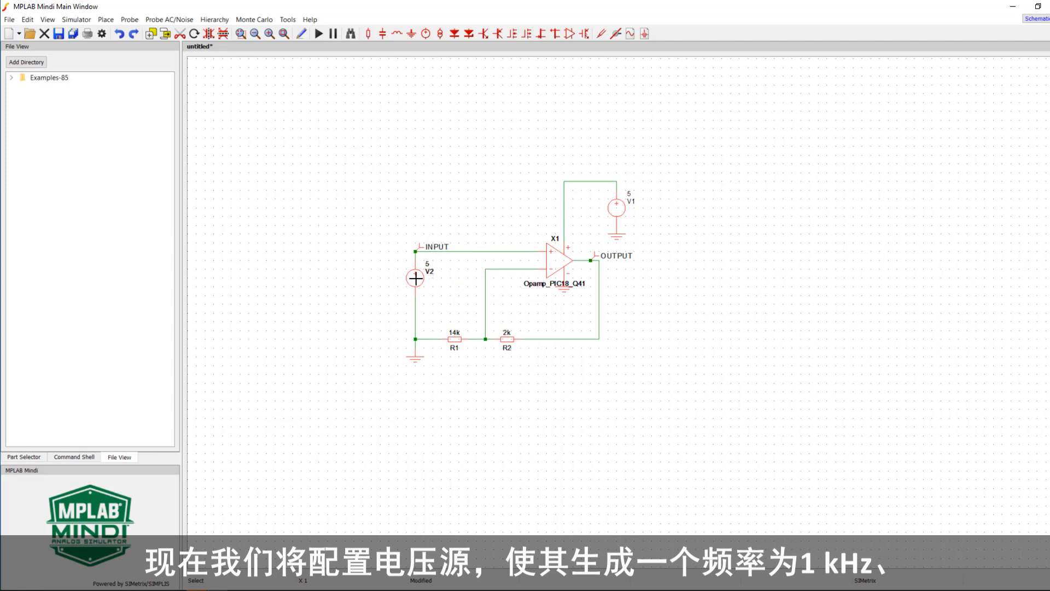
# Step: Configure V2 as a 1 kHz sine source with 1 V peak and 1 V DC offset
pyautogui.doubleClick(414, 279)
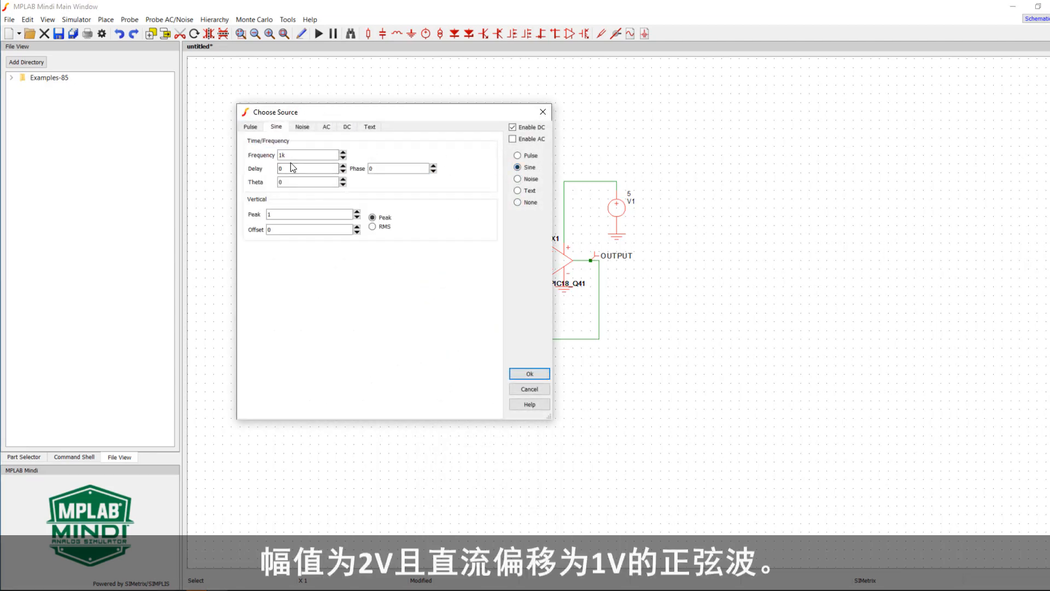
pyautogui.click(308, 230)
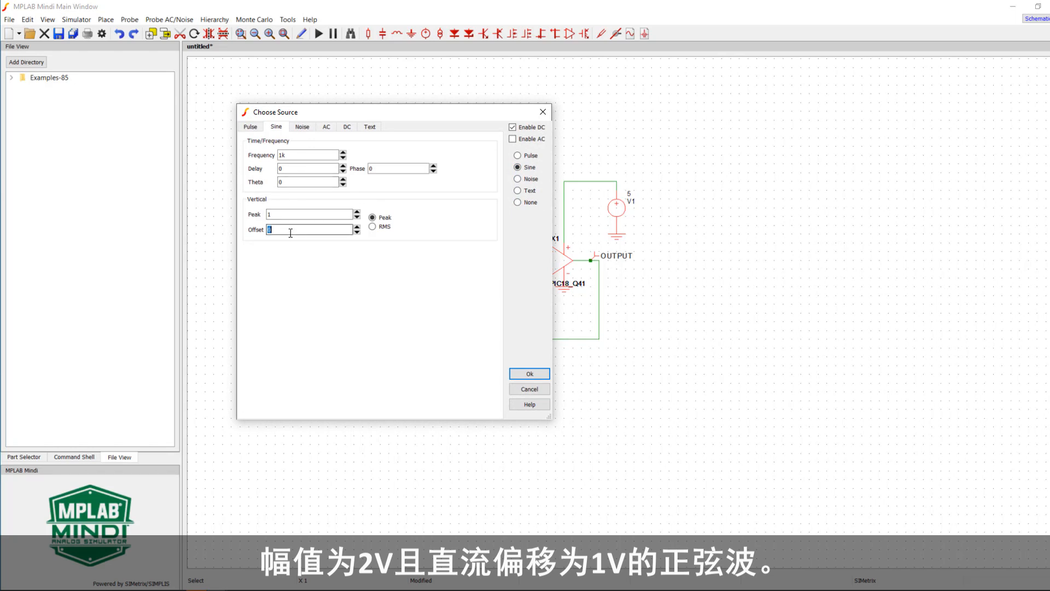
pyautogui.write('1')
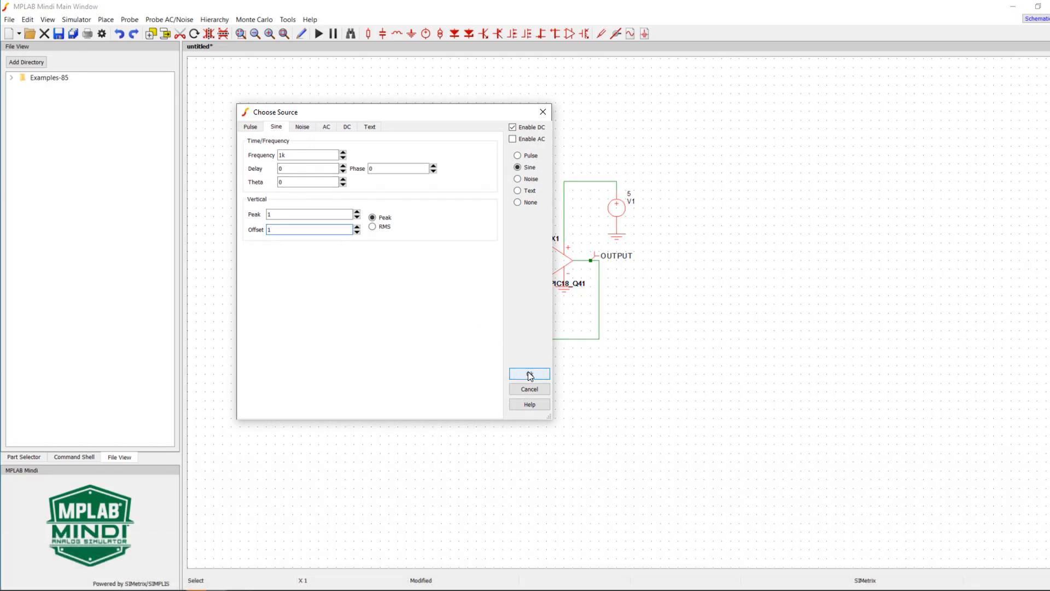
pyautogui.click(528, 374)
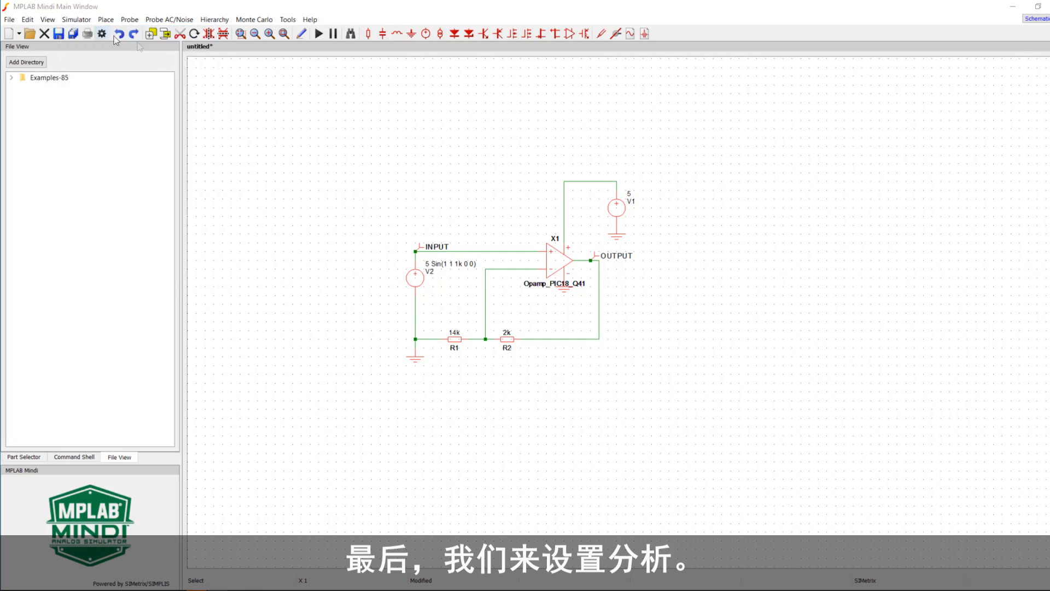
# Step: Run a transient analysis with 1 ms stop time to plot the INPUT and OUTPUT waveforms
pyautogui.click(99, 34)
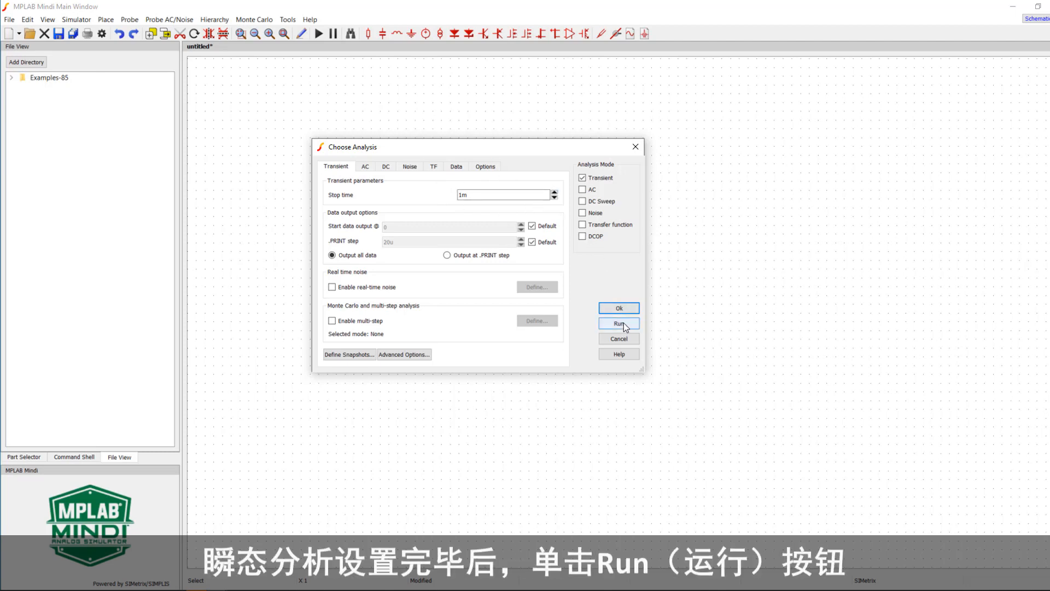
pyautogui.click(617, 323)
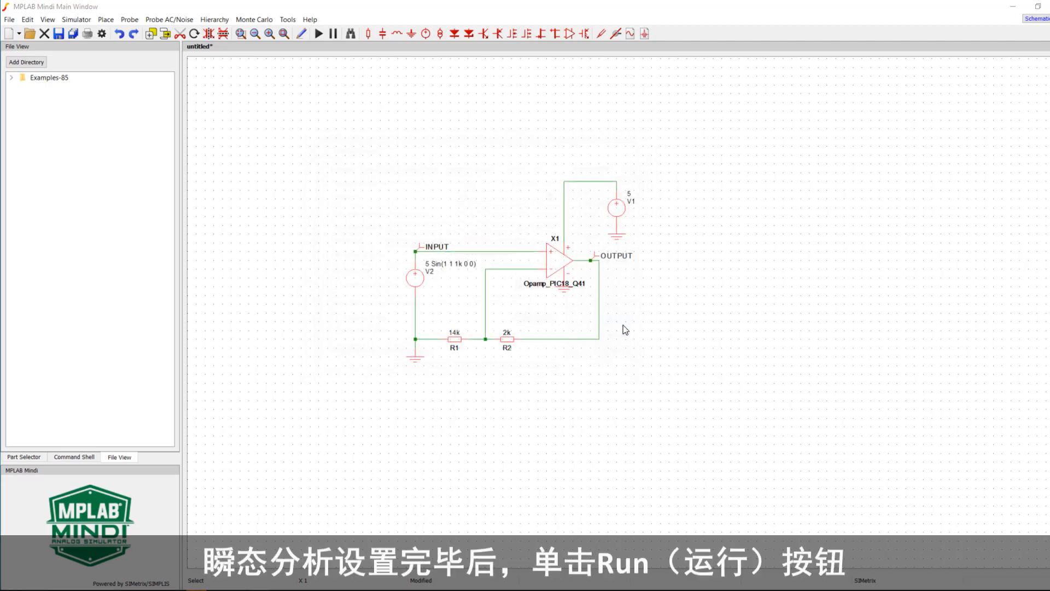
pyautogui.click(319, 34)
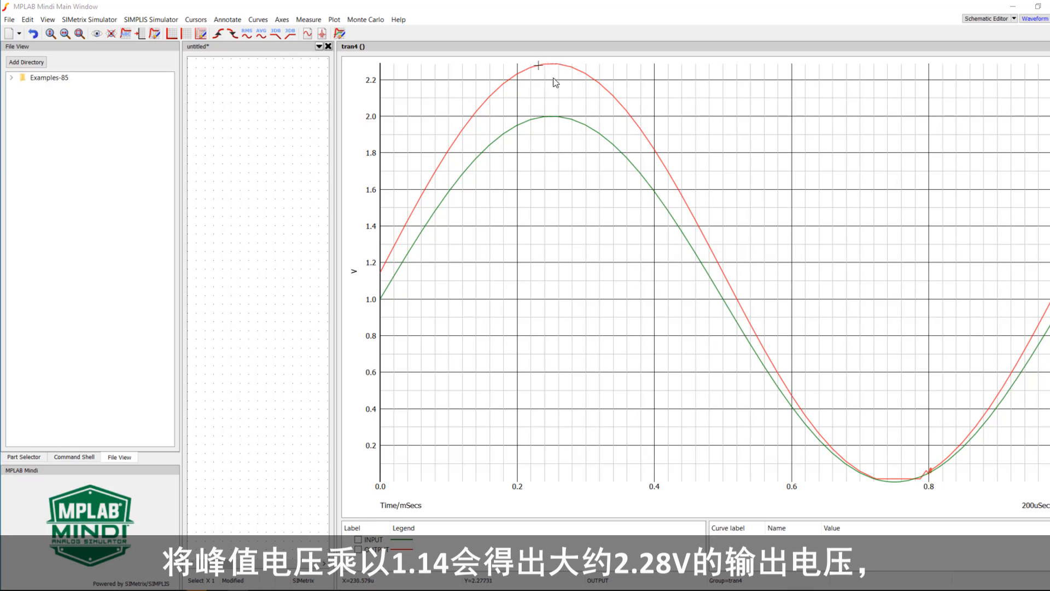
pyautogui.moveTo(552, 67)
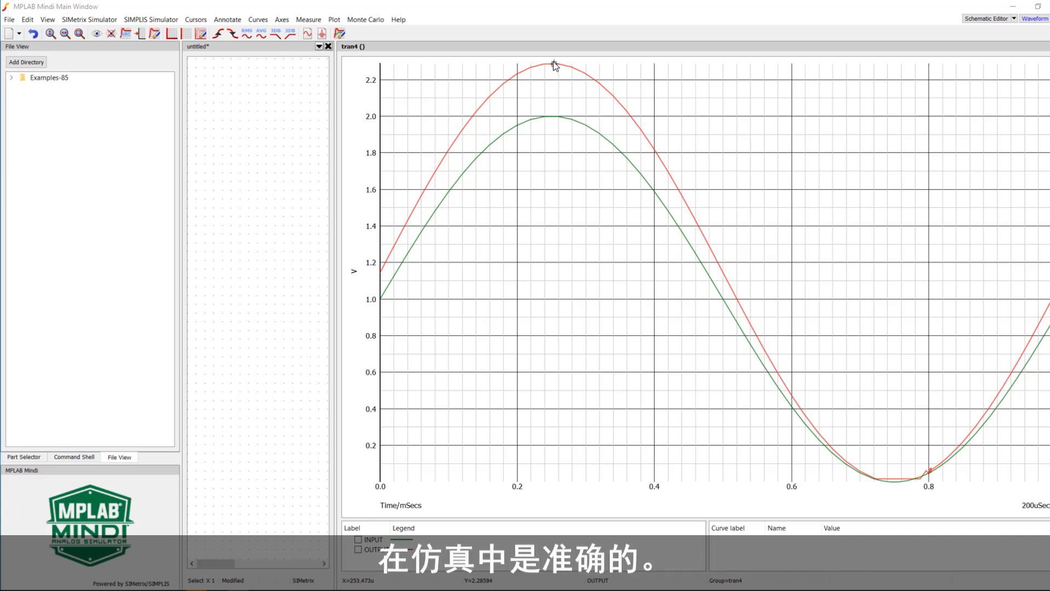
pyautogui.moveTo(566, 87)
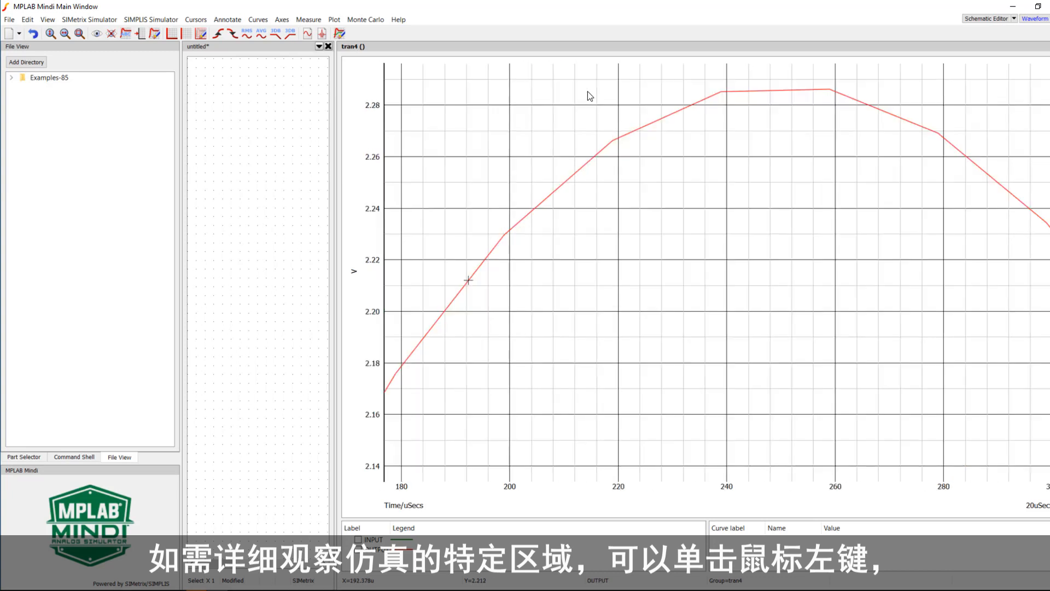
# Step: Reset the graph view and zoom on OUTPUT near 100 µs to read about 1.82 V
pyautogui.rightClick(742, 91)
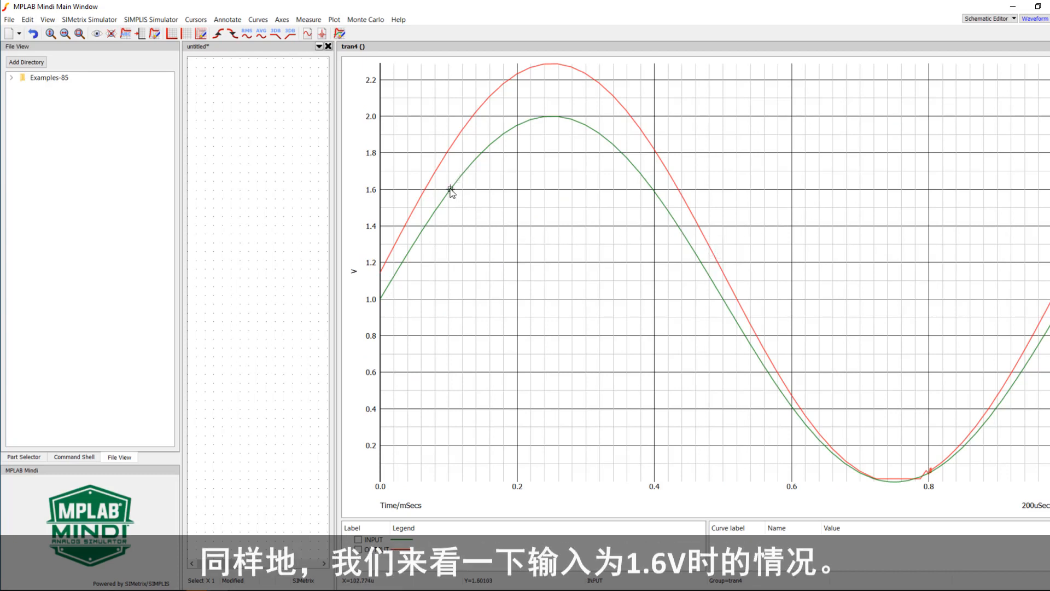
pyautogui.moveTo(450, 186)
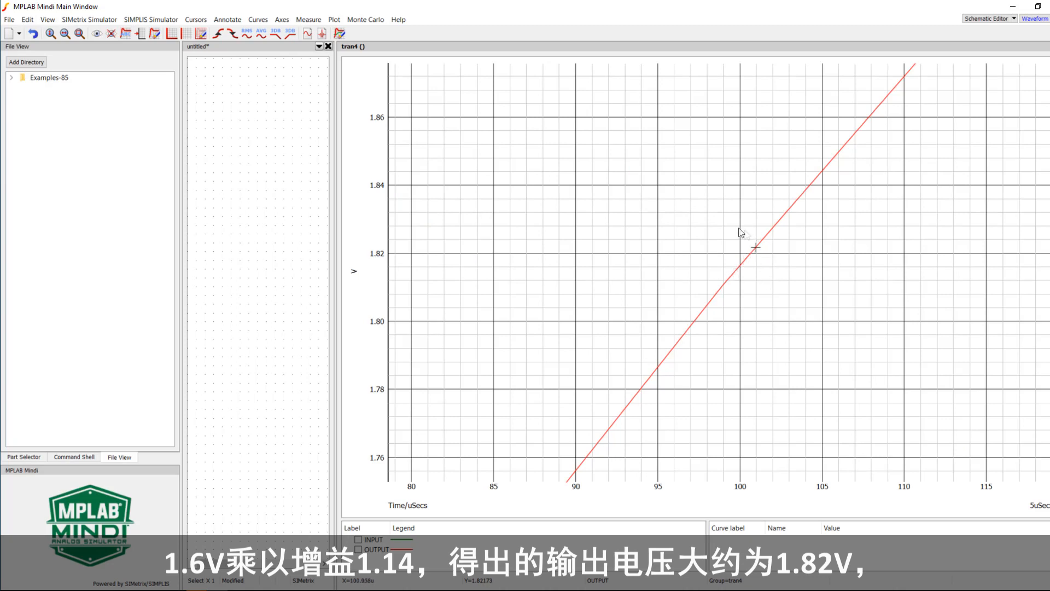
pyautogui.rightClick(756, 247)
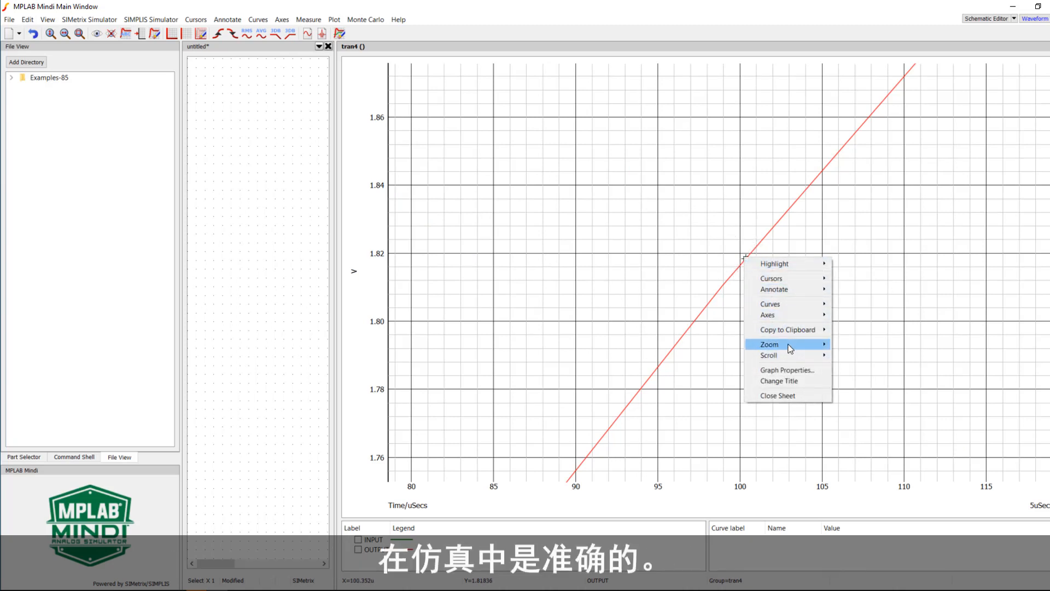